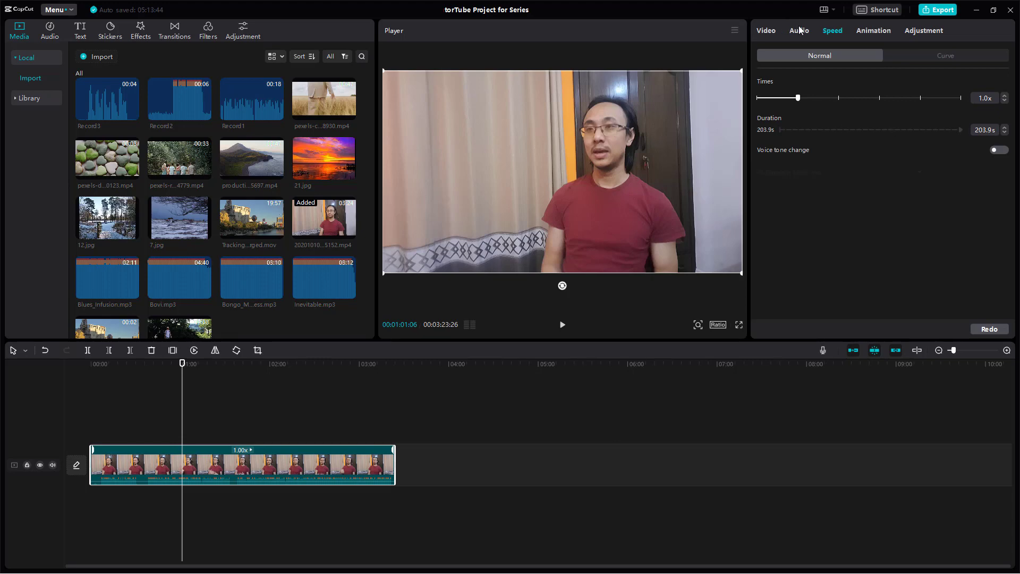
Step: Enable the Channels option in the clip's Audio settings, leaving it at None
left_click(799, 29)
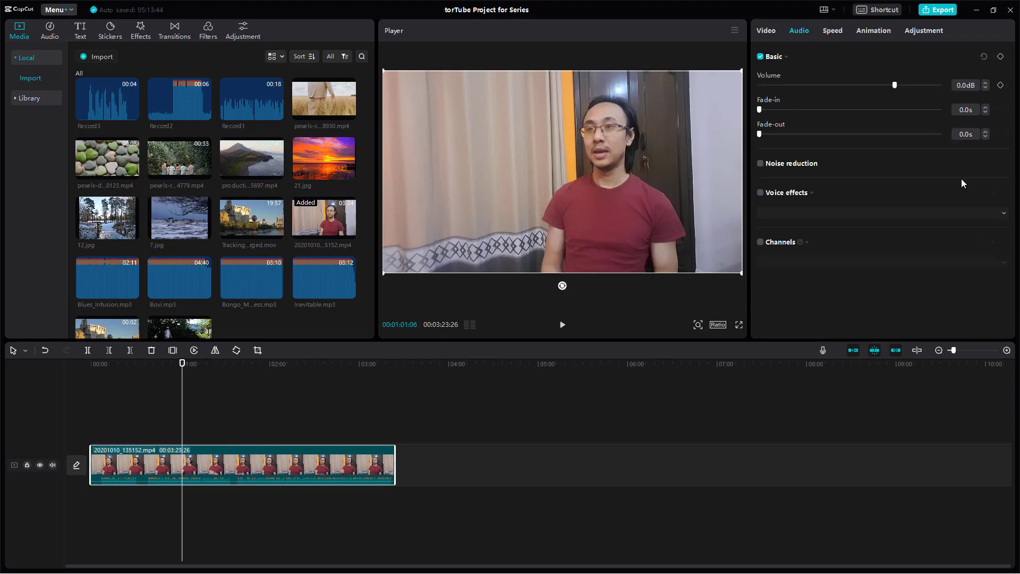
mouse_move(760, 246)
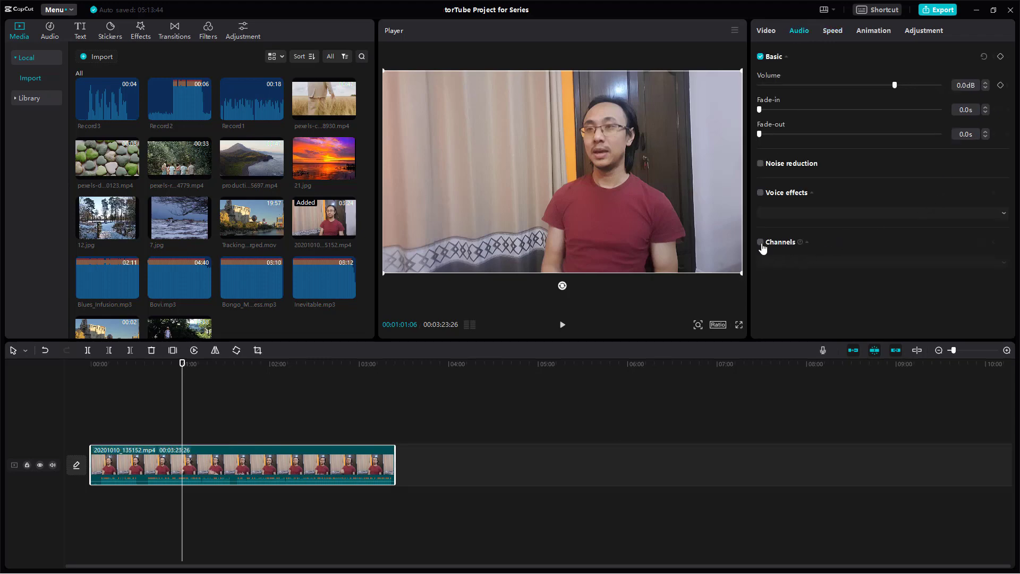
left_click(759, 243)
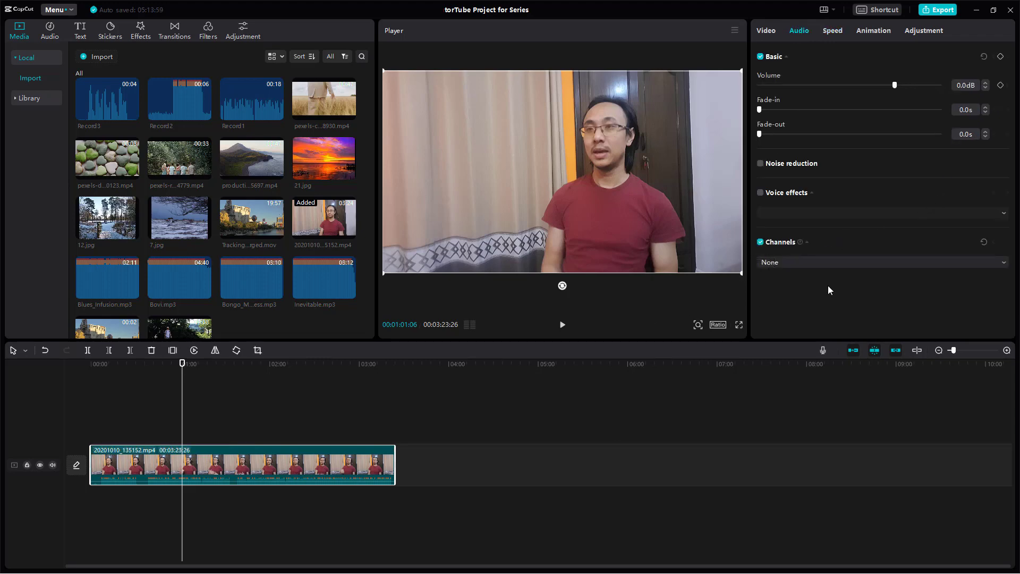
Step: Set Channels to 'Fill right with left' so the left audio copies to the right
left_click(881, 261)
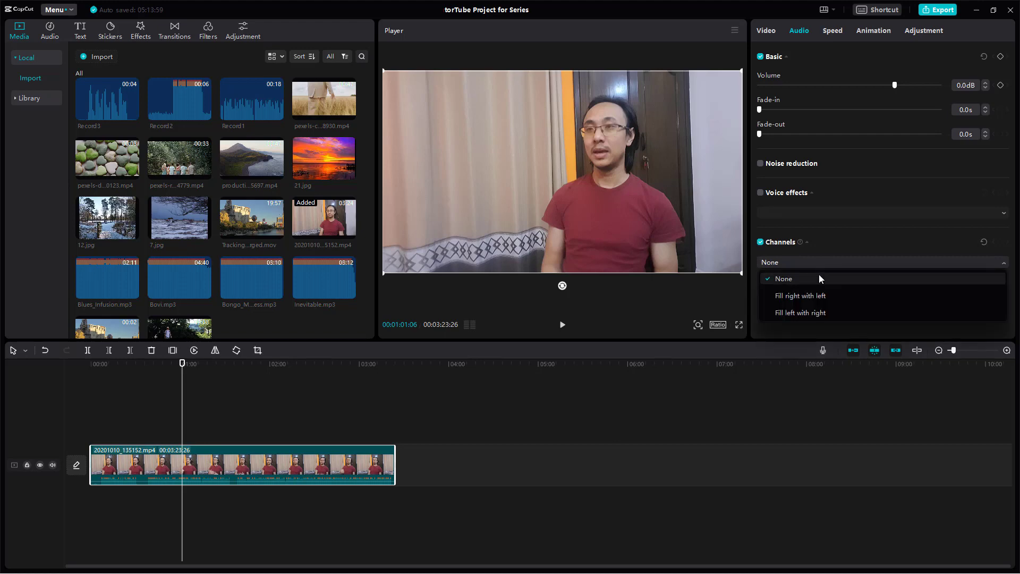
mouse_move(805, 299)
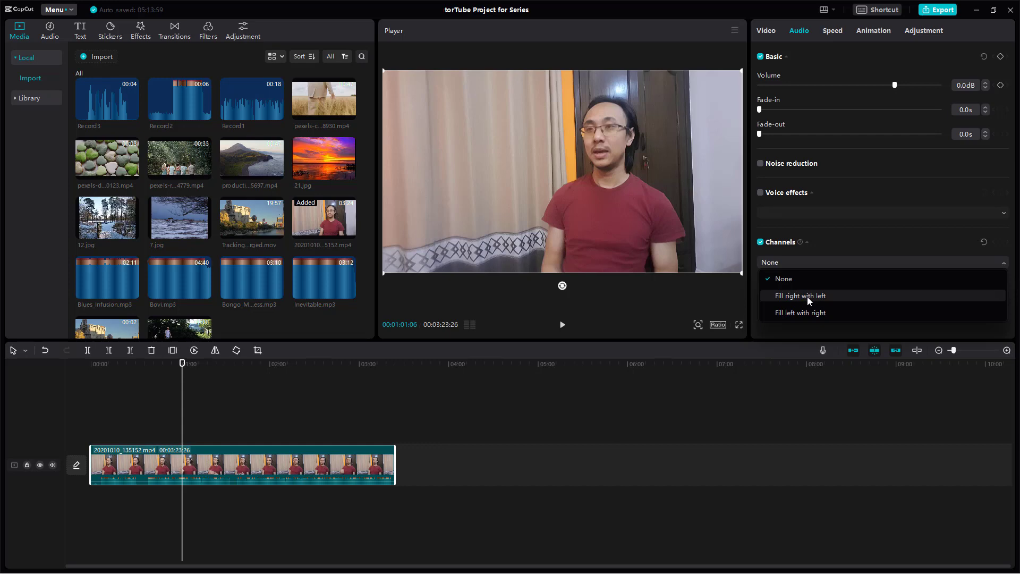
left_click(800, 295)
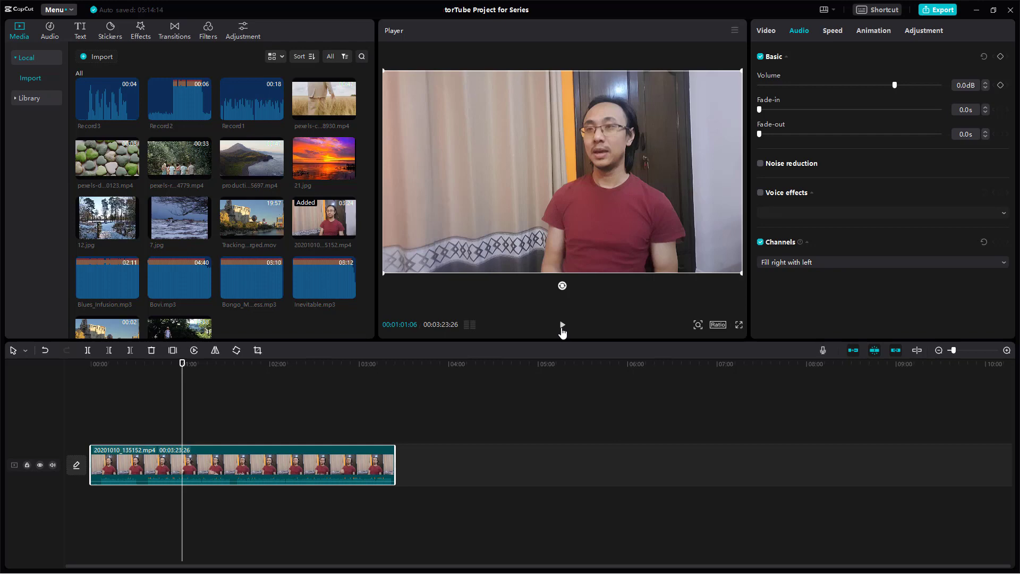
left_click(562, 325)
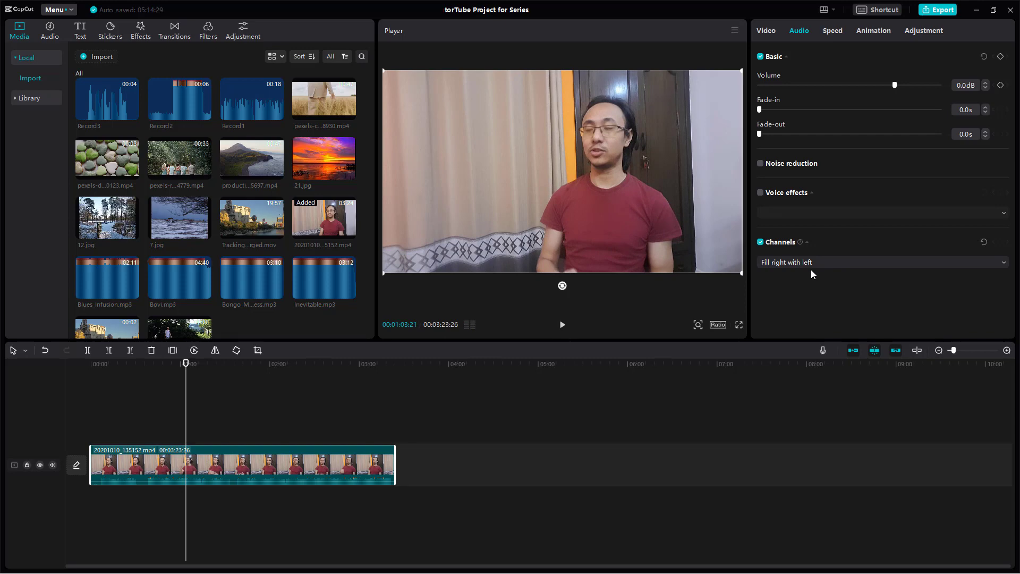
Step: Set Channels to 'Fill left with right' and re-enable the Channels option
left_click(881, 261)
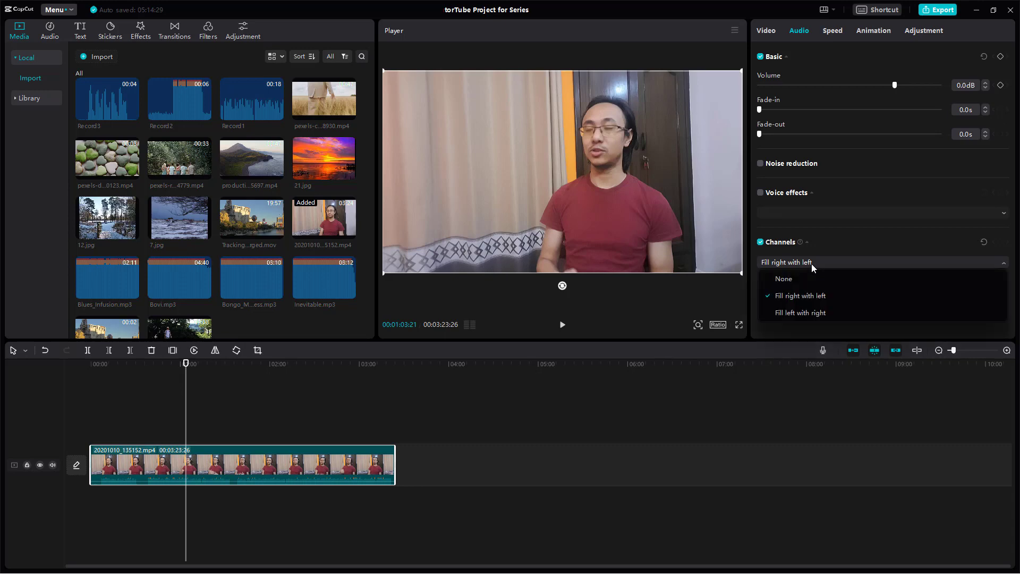
mouse_move(800, 313)
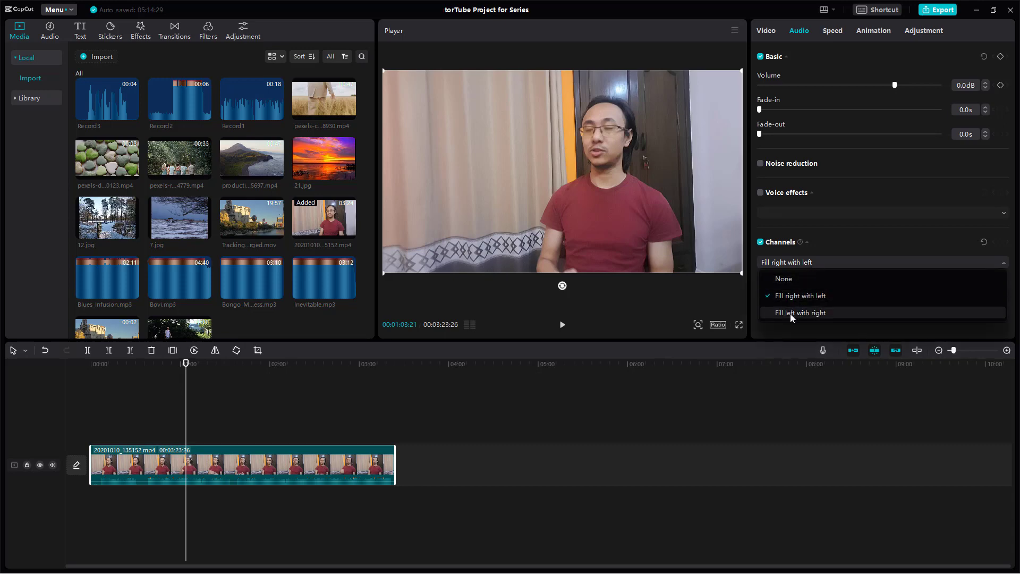
left_click(800, 312)
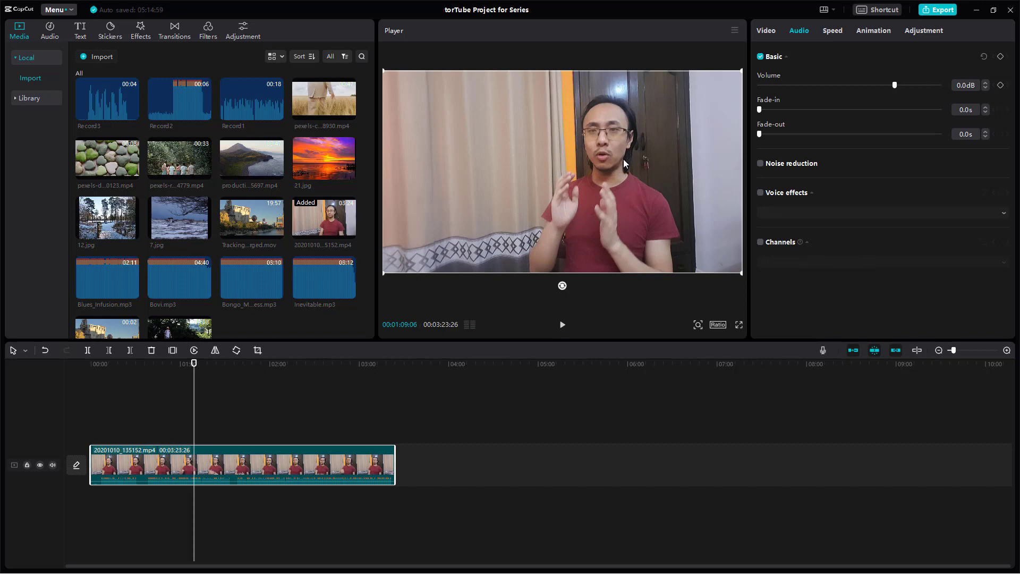
mouse_move(624, 172)
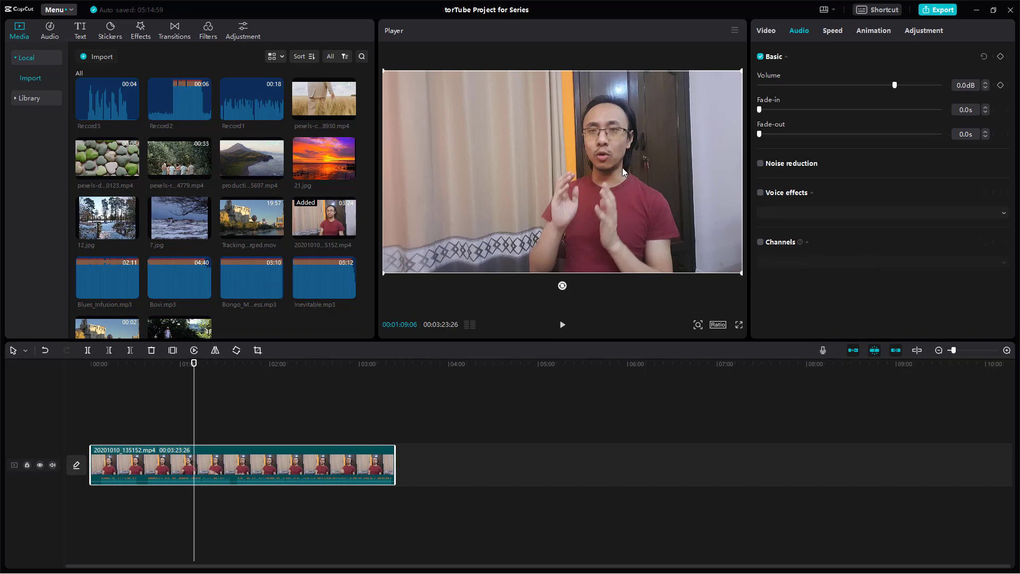
mouse_move(761, 244)
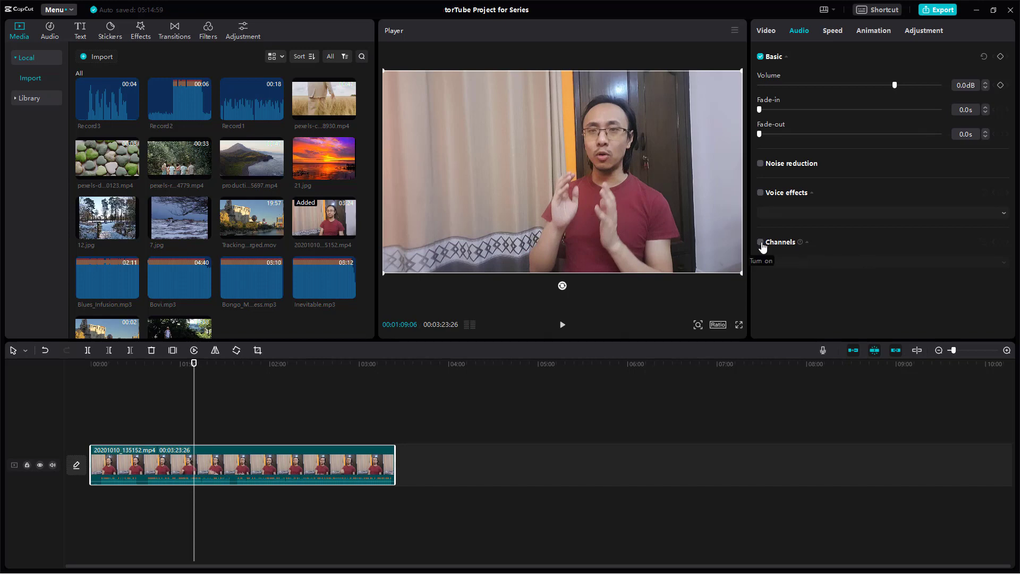
left_click(759, 243)
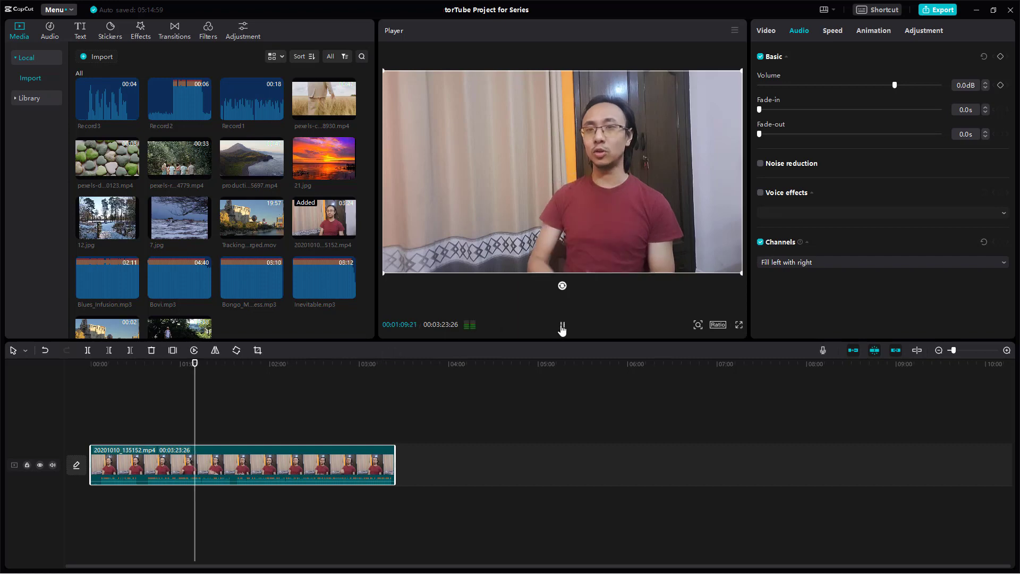